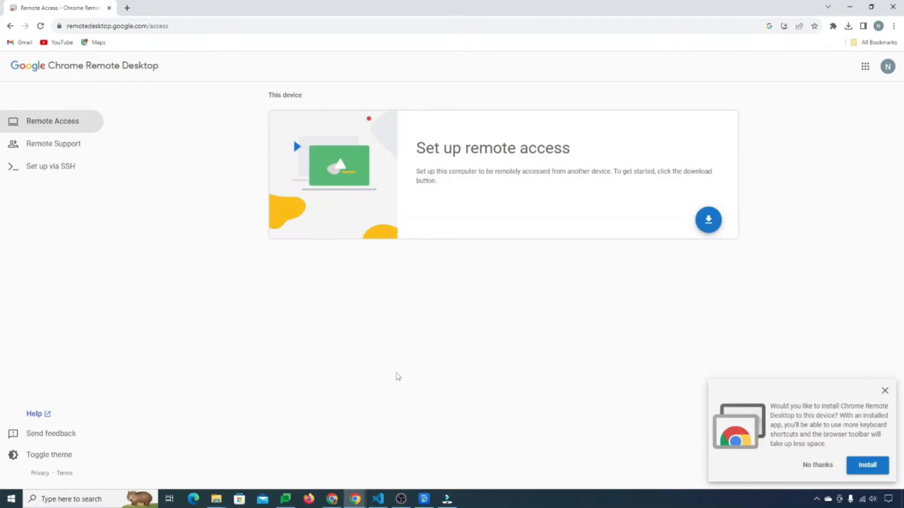
pyautogui.moveTo(606, 206)
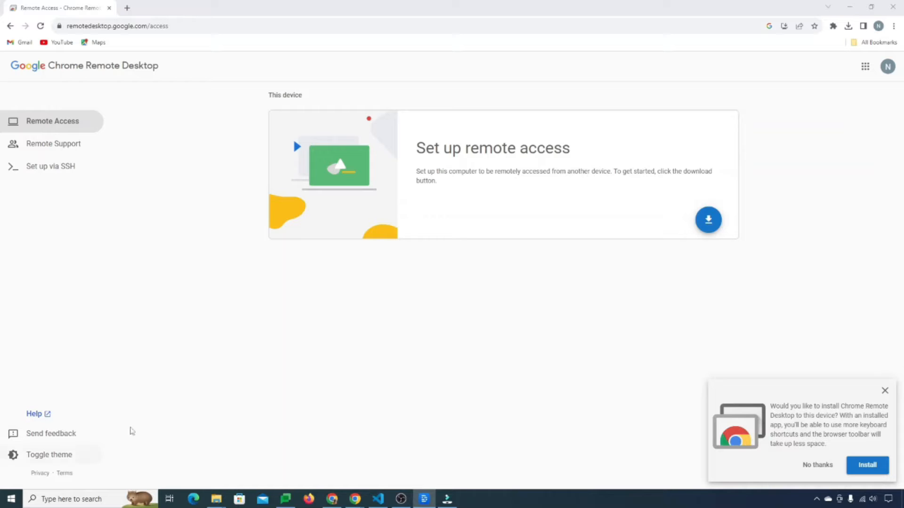
# - Add the Chrome Remote Desktop extension from the Web Store to ready remote access setup
pyautogui.click(868, 465)
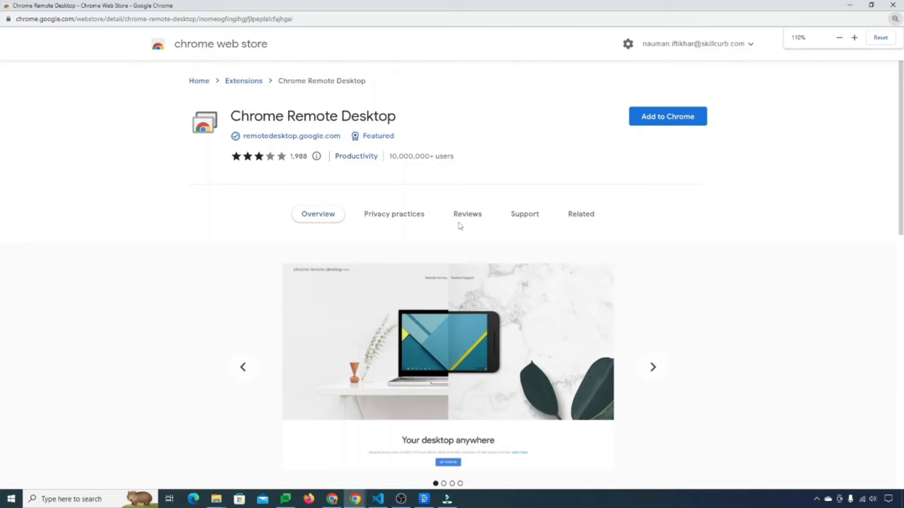
pyautogui.click(667, 116)
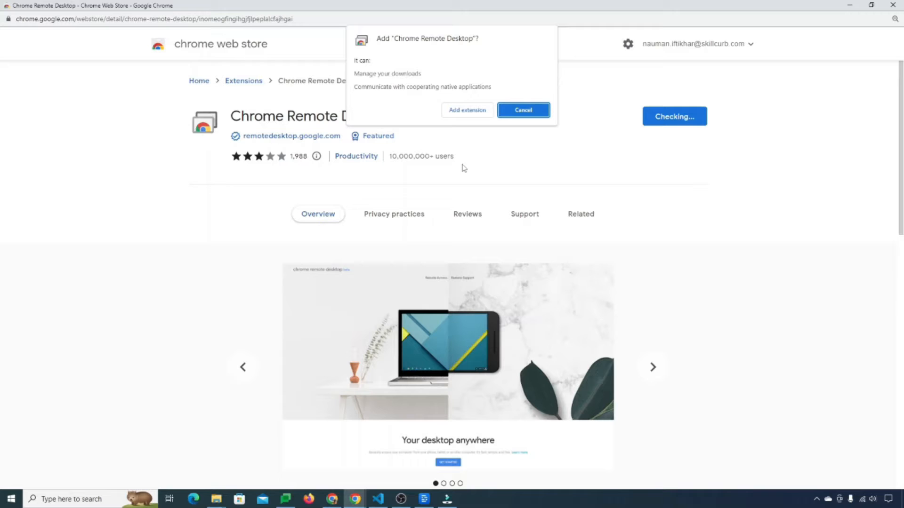
pyautogui.click(522, 110)
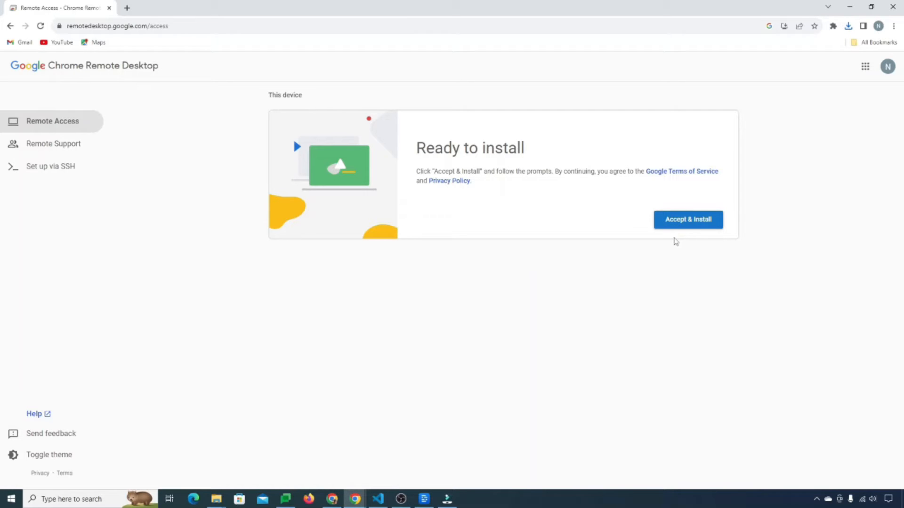
# - Accept and run the remote access installer, naming this computer 'Surface Pro'
pyautogui.click(687, 219)
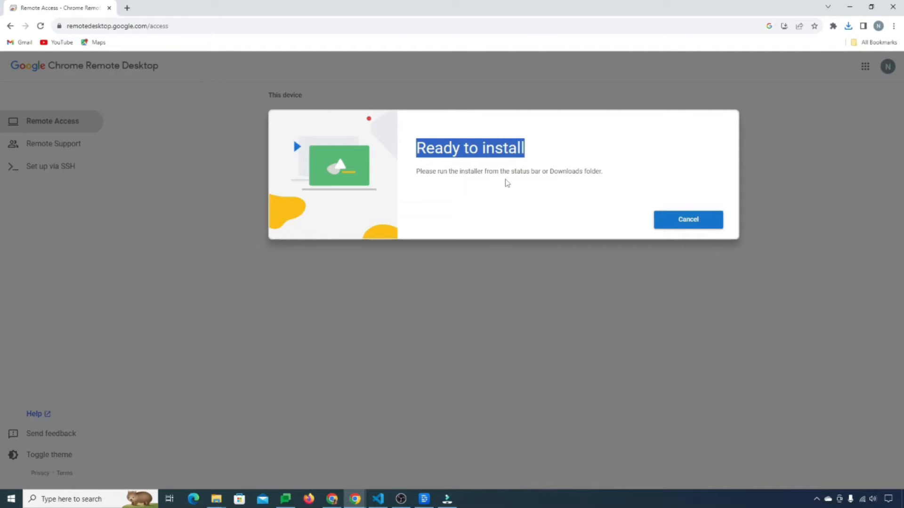
pyautogui.moveTo(631, 184)
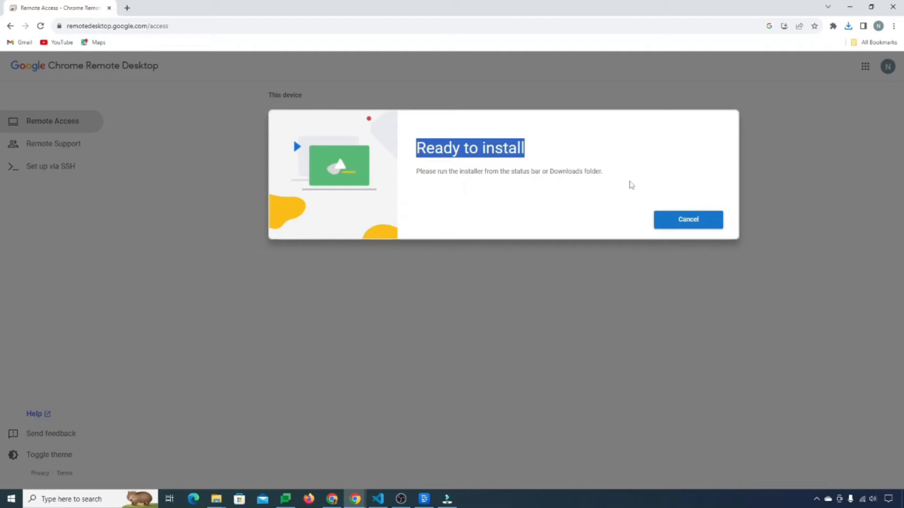
pyautogui.click(848, 27)
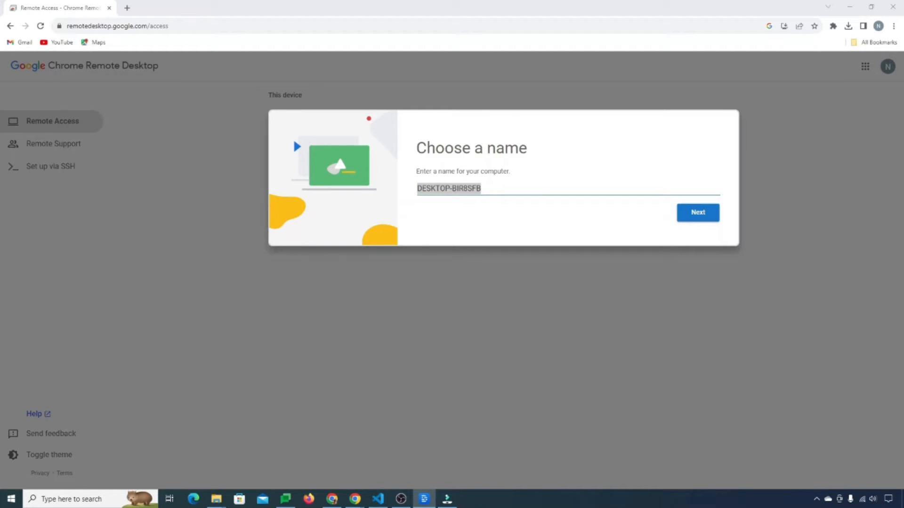
pyautogui.doubleClick(466, 189)
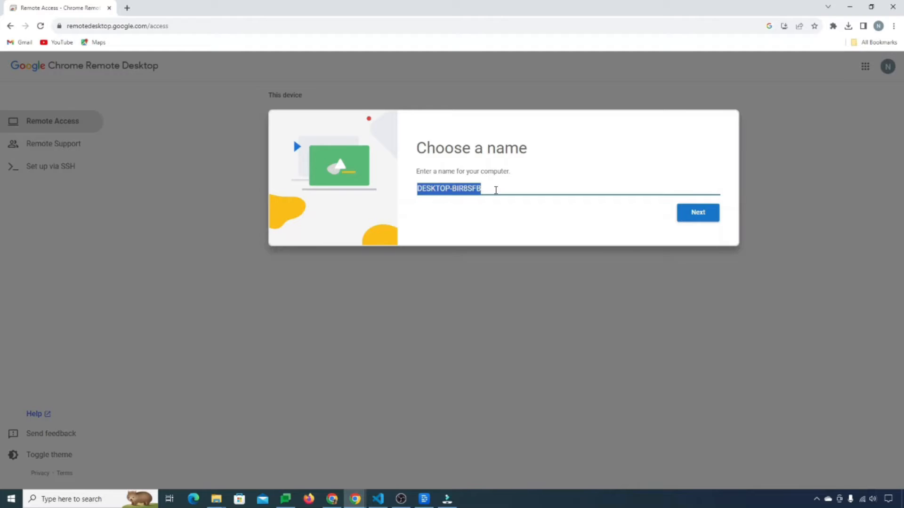
pyautogui.write('Surface Pro')
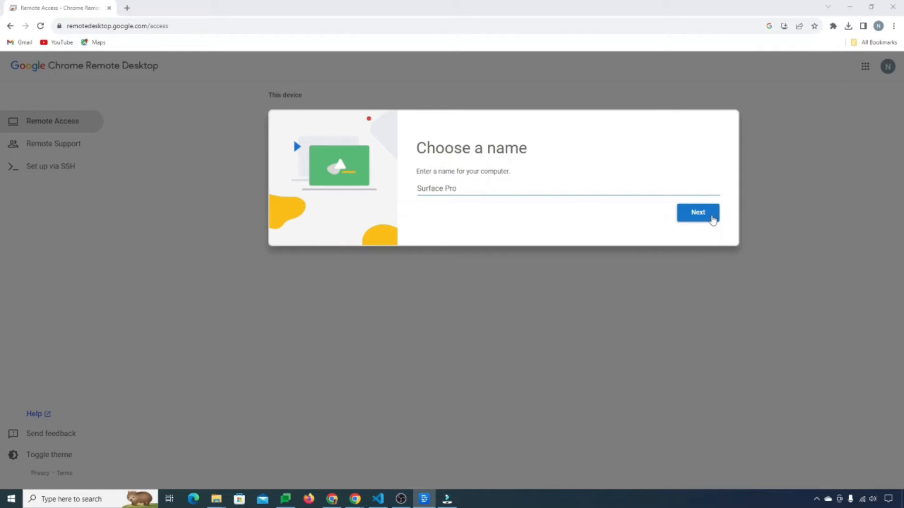
pyautogui.click(697, 212)
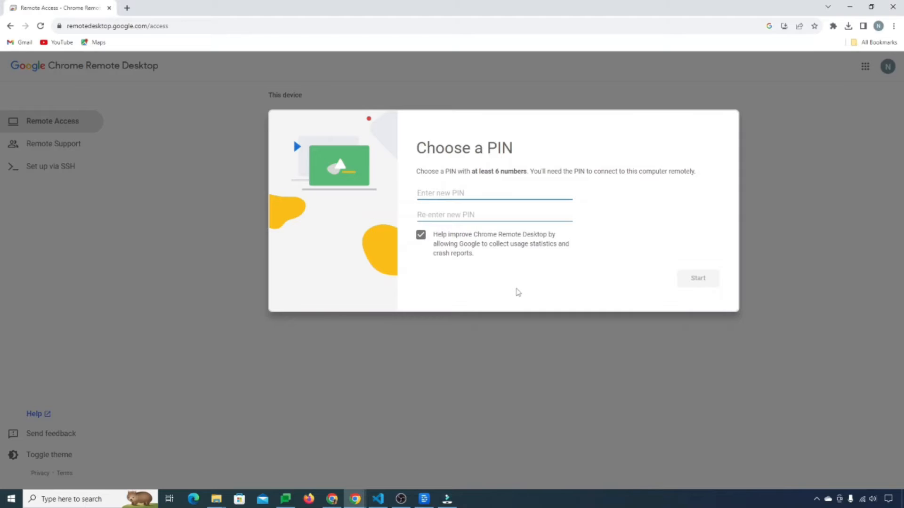
pyautogui.moveTo(357, 443)
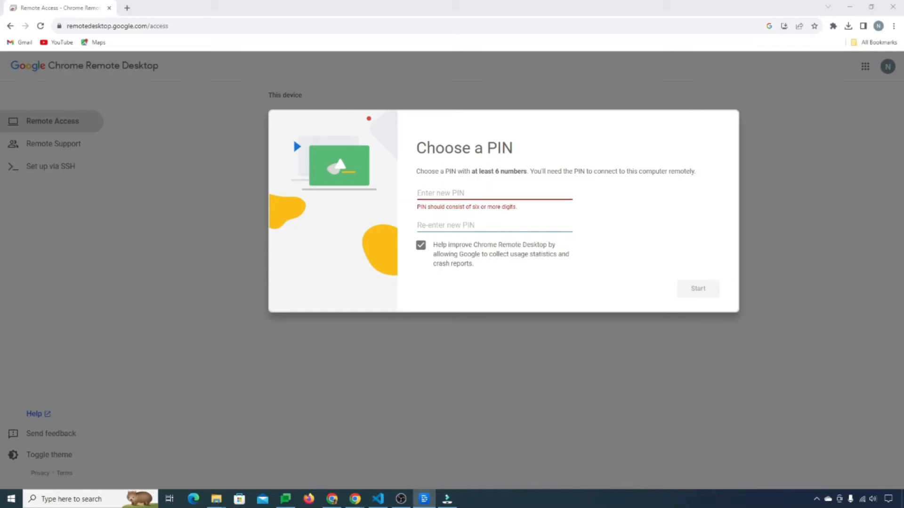
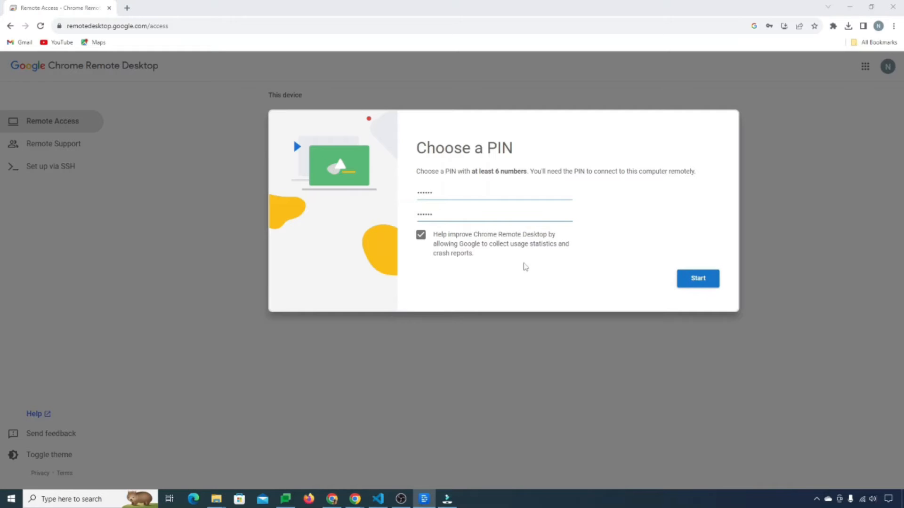
pyautogui.click(698, 279)
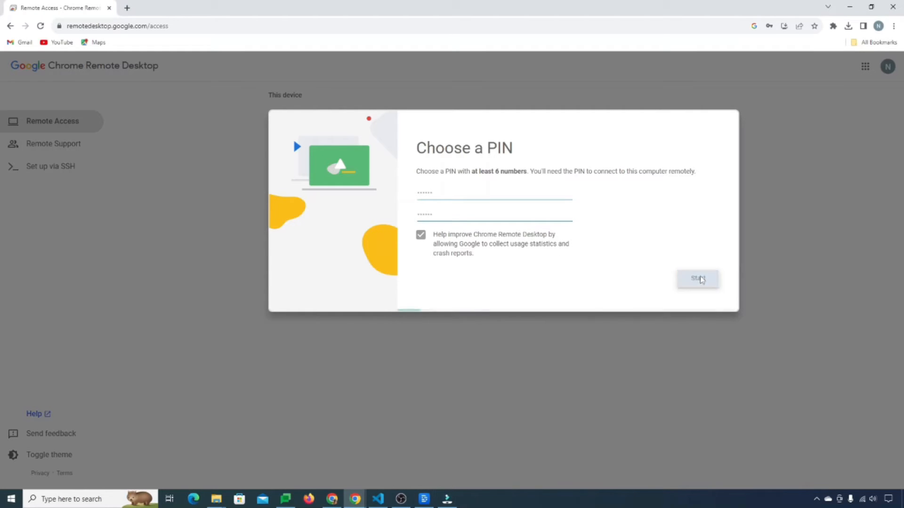
pyautogui.click(698, 279)
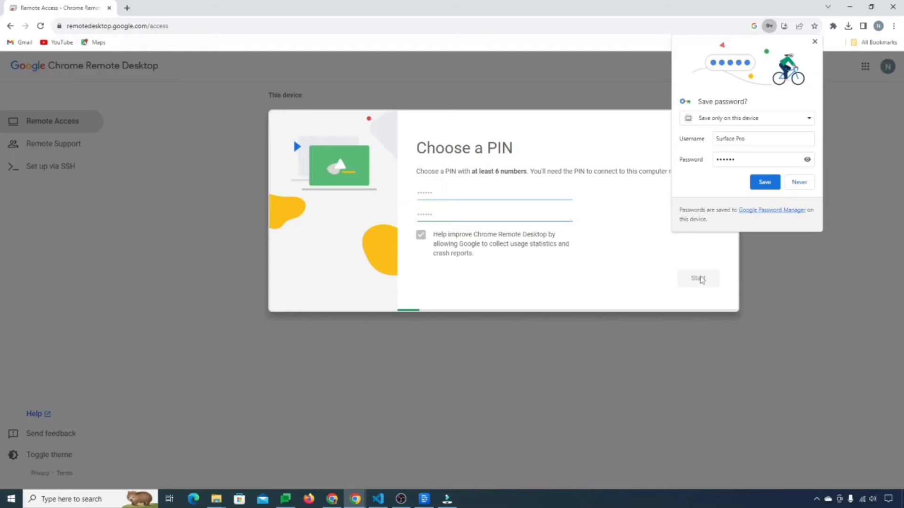
pyautogui.click(698, 279)
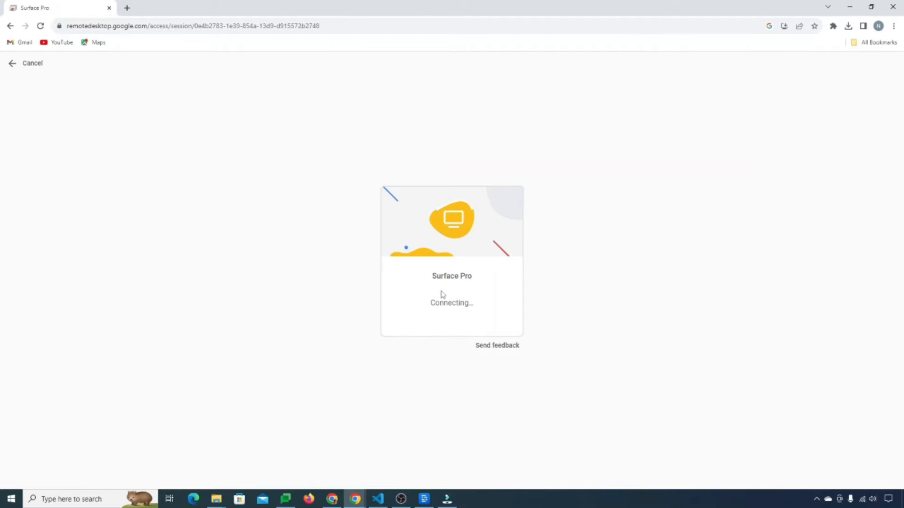
# - Switch to the other computer's Chrome window showing the Google homepage
pyautogui.click(32, 63)
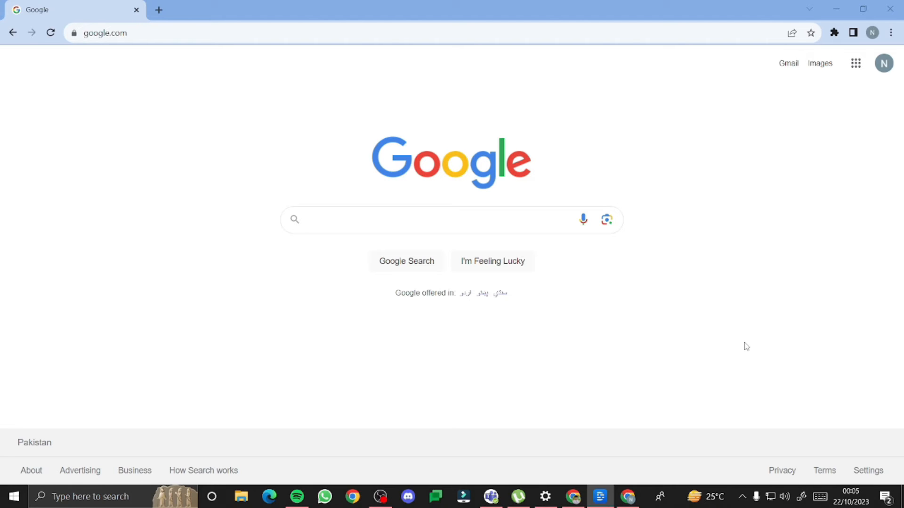
pyautogui.moveTo(325, 103)
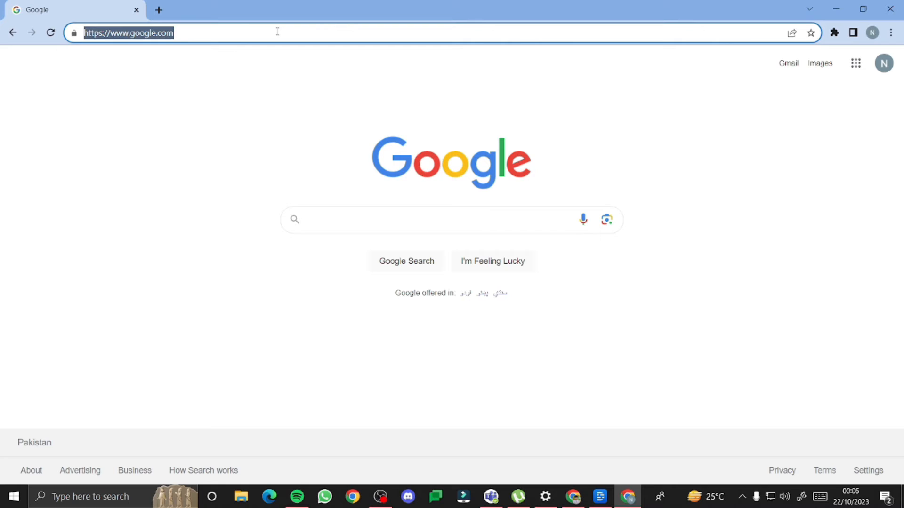
# - Go to remotedesktop.google.com/access to list Surface Pro as an online remote device
pyautogui.write('remotedesktop.google.come/access')
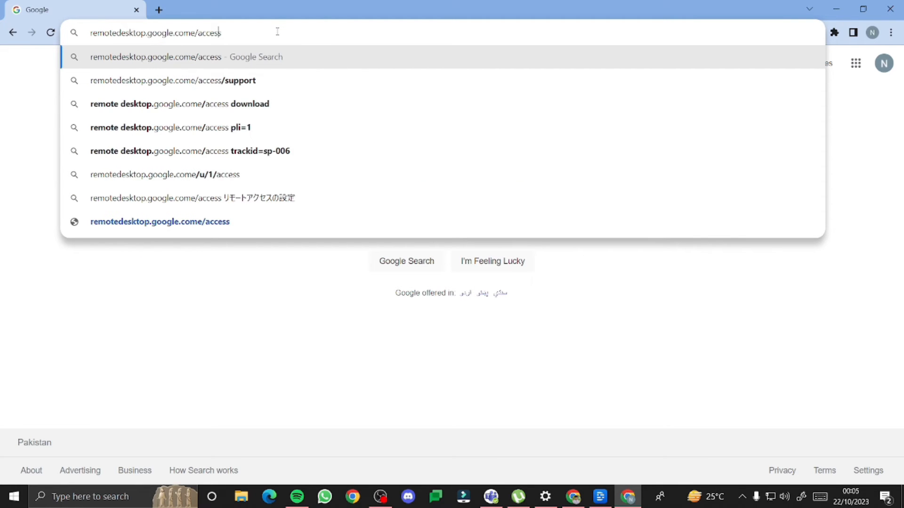
pyautogui.press('Return')
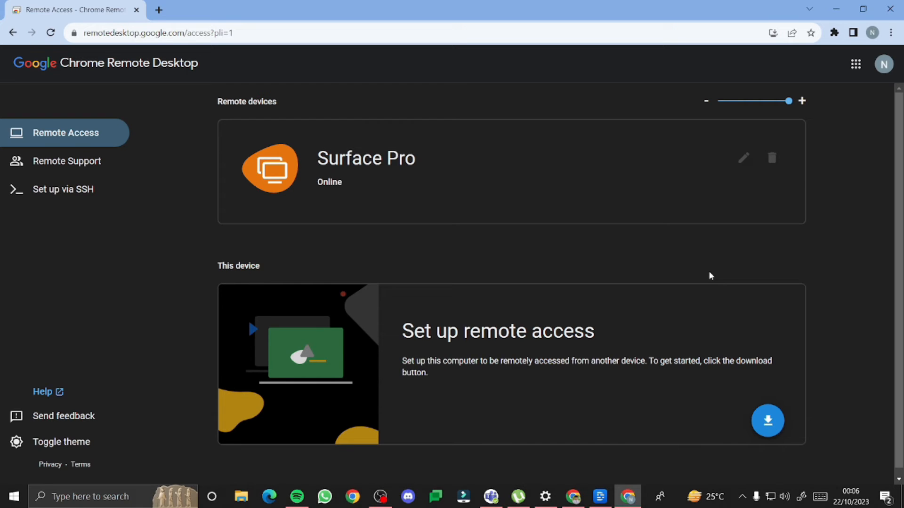
pyautogui.moveTo(321, 222)
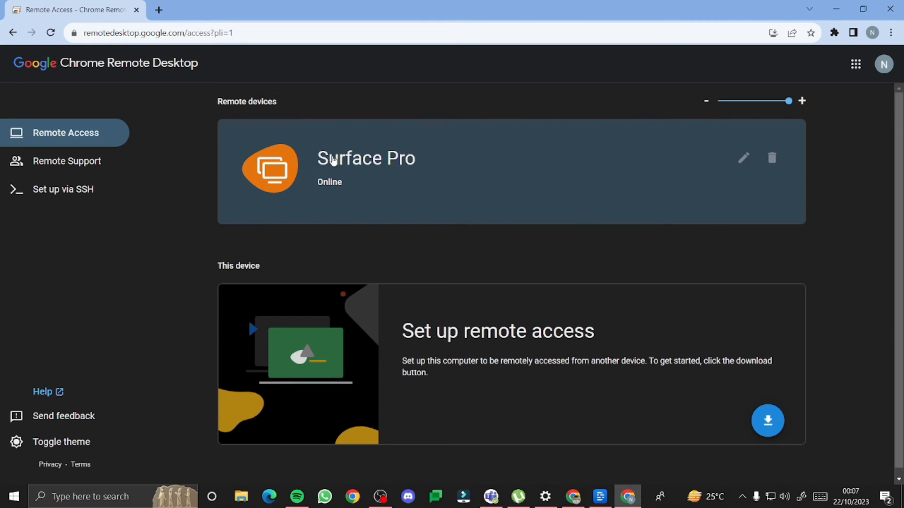
pyautogui.moveTo(470, 158)
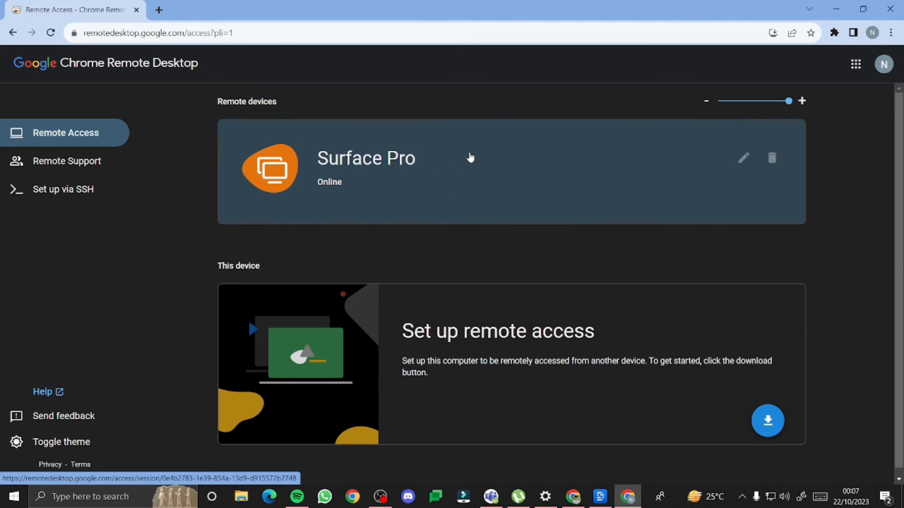
pyautogui.moveTo(346, 207)
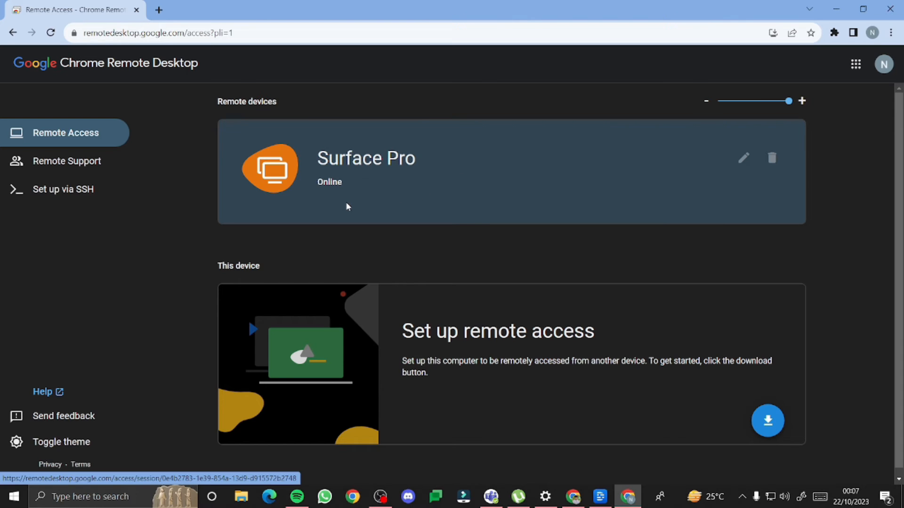
pyautogui.moveTo(334, 196)
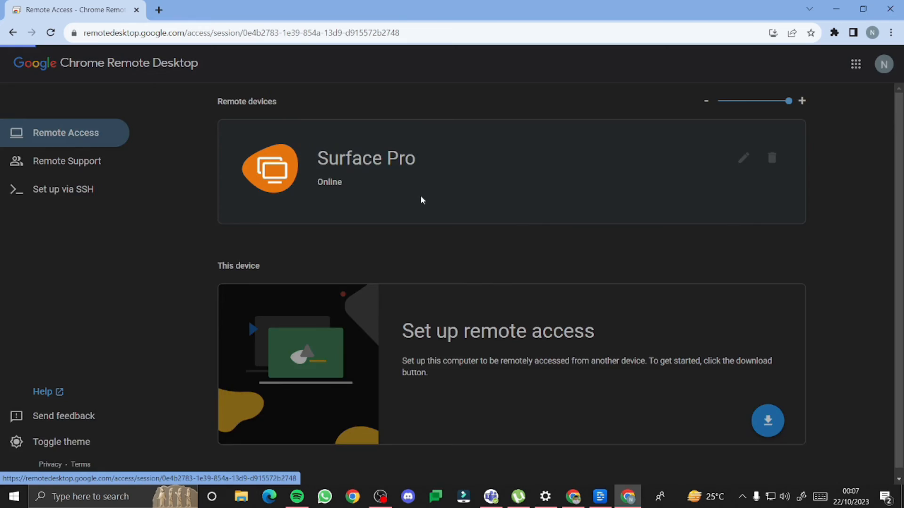
pyautogui.click(365, 168)
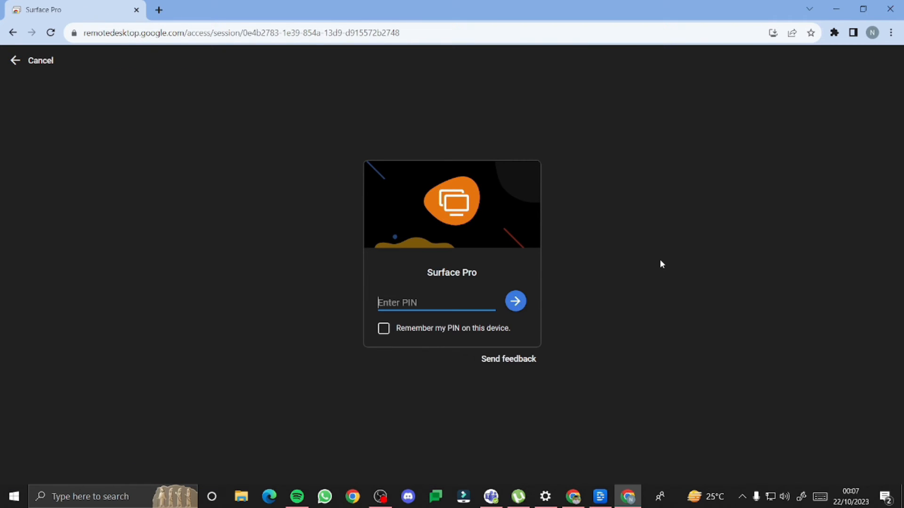
pyautogui.moveTo(691, 323)
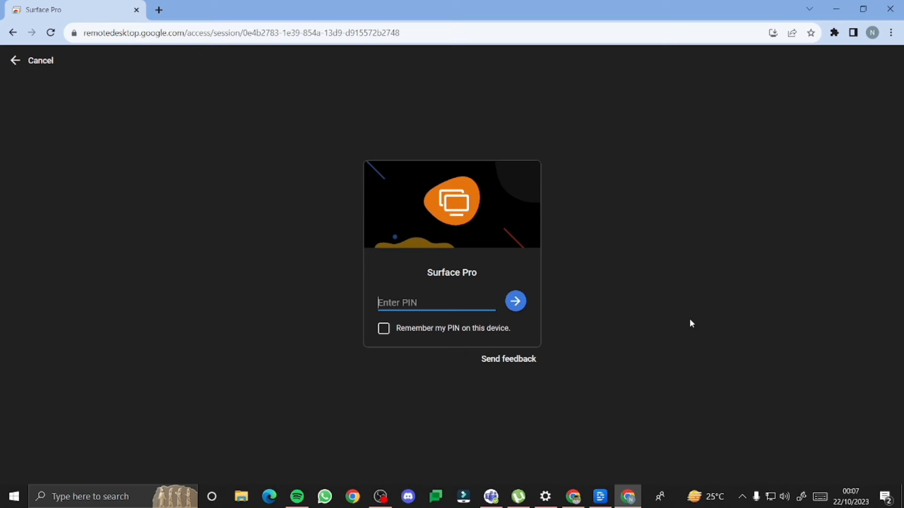
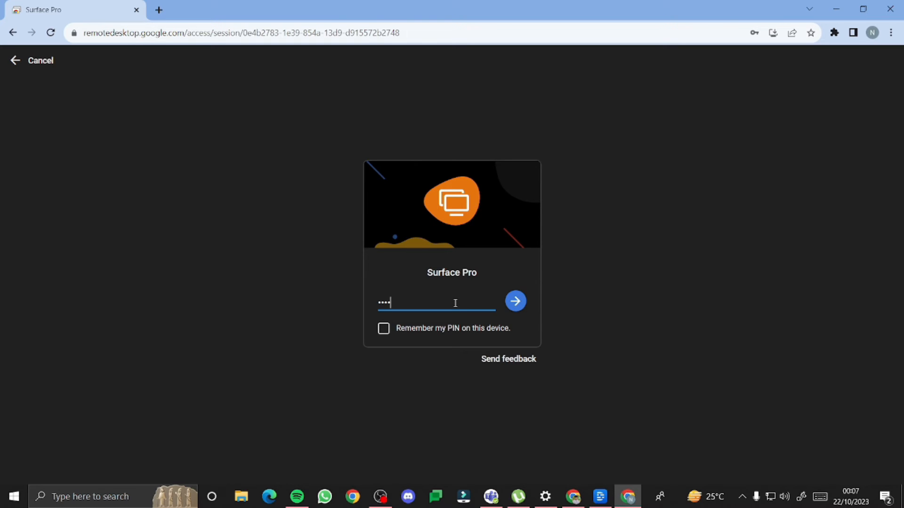
pyautogui.click(383, 328)
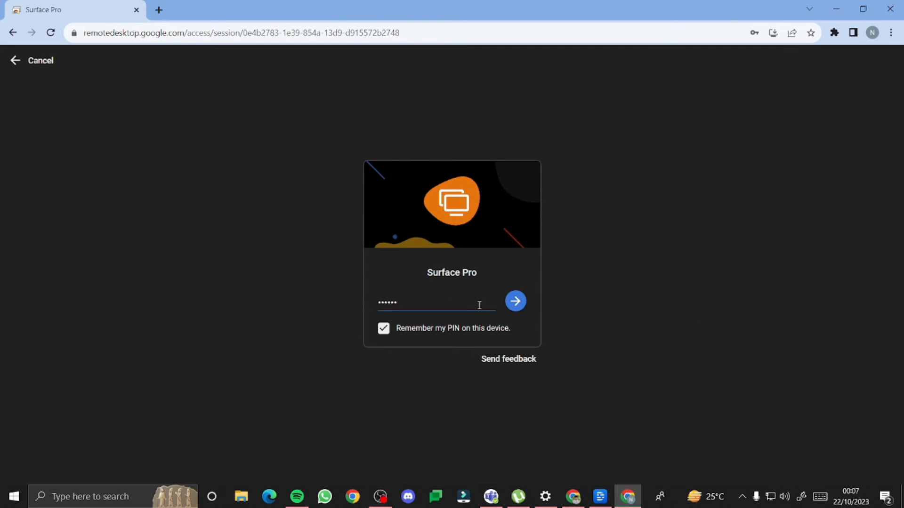
pyautogui.click(515, 301)
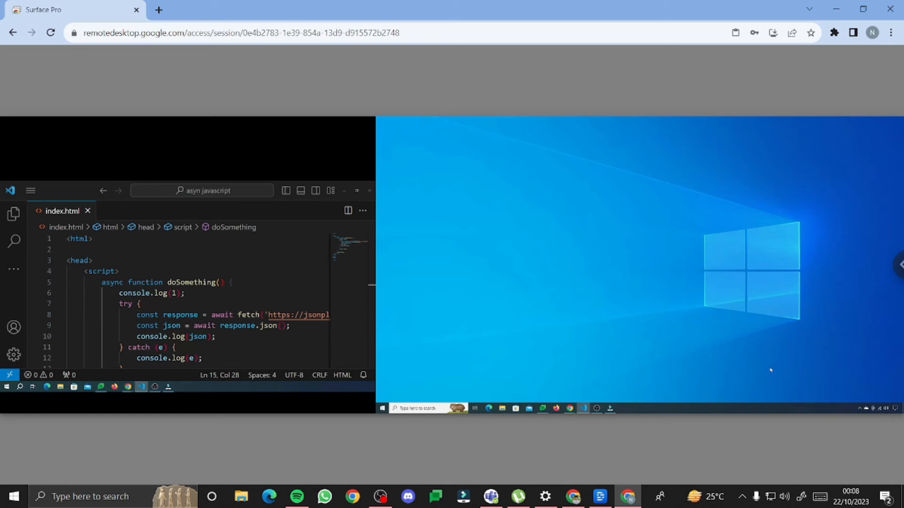
pyautogui.moveTo(690, 305)
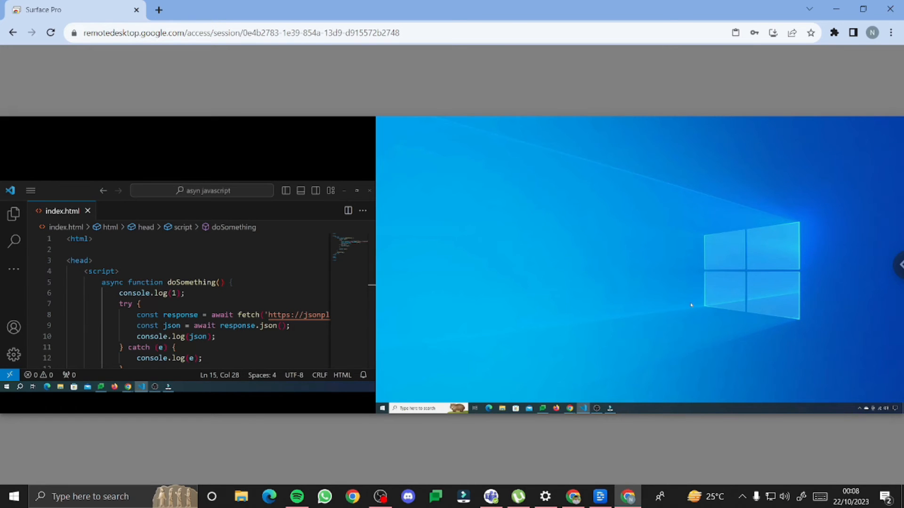
pyautogui.moveTo(489, 296)
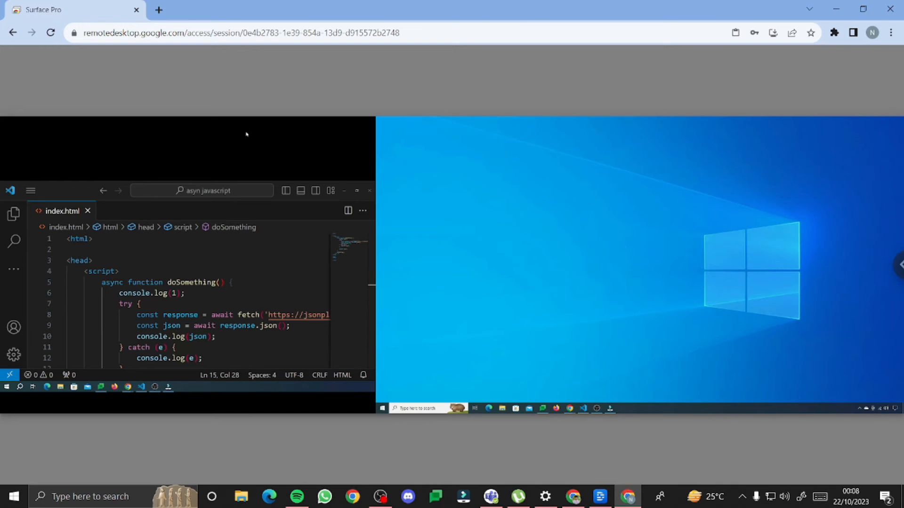
pyautogui.moveTo(581, 236)
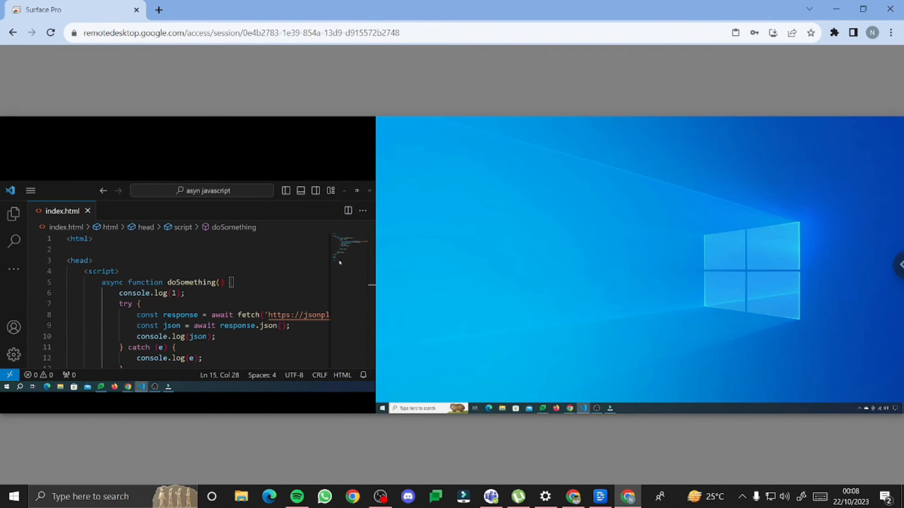
# - Bring up the session options panel over the Surface Pro's remote displays
pyautogui.click(381, 408)
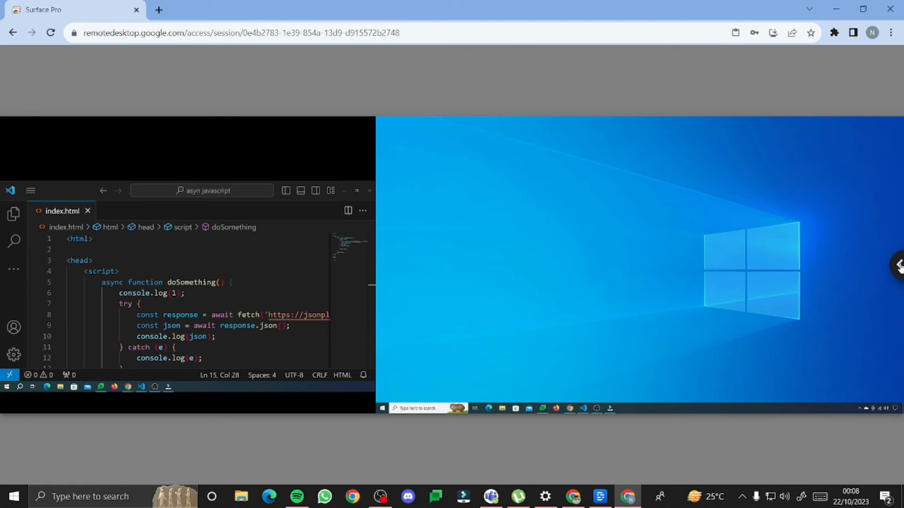
pyautogui.click(897, 266)
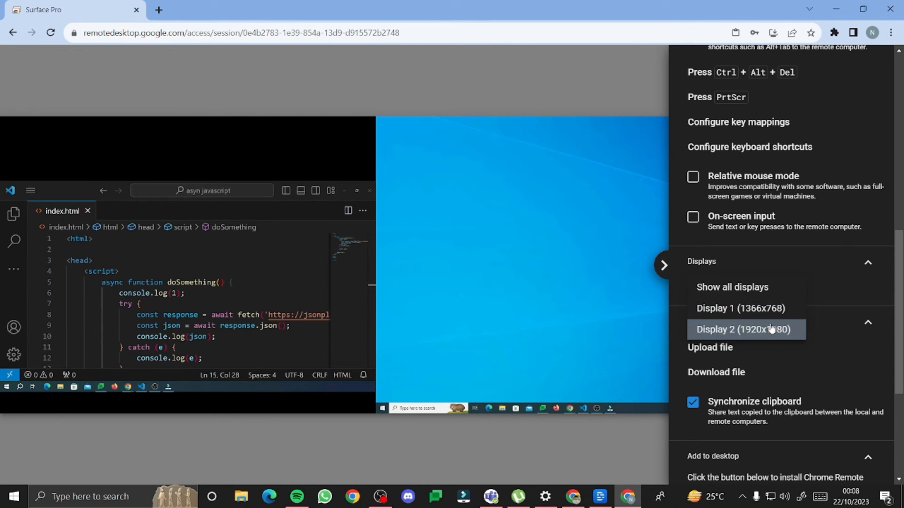
# - Show only Display 2 (1920x1080) and start a remote file download from Data transfer
pyautogui.click(744, 330)
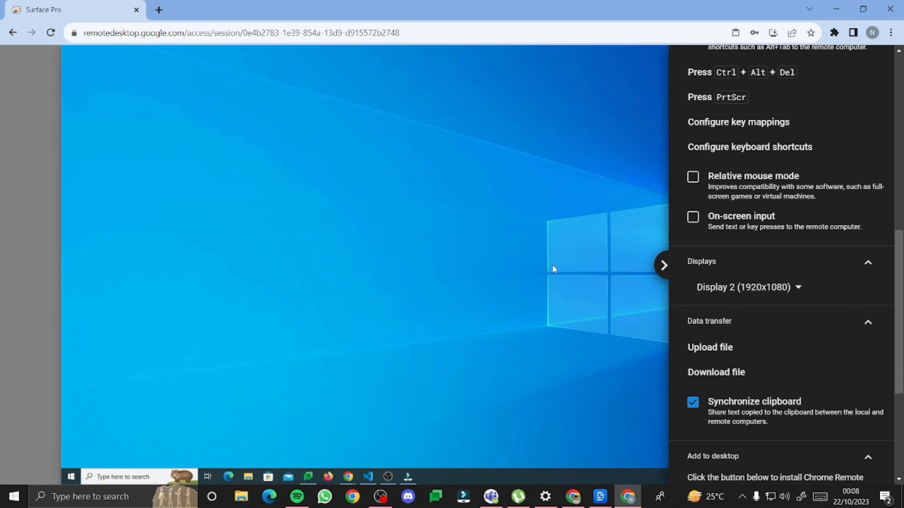
pyautogui.scroll(-3)
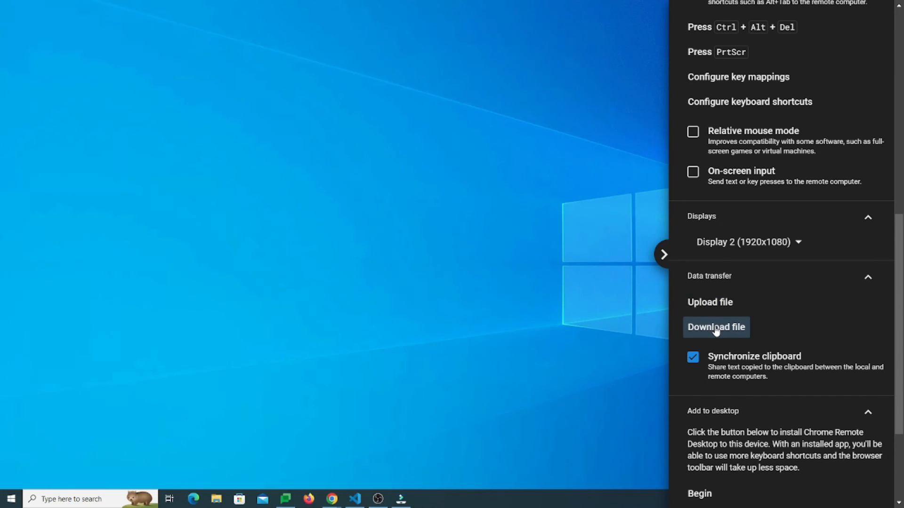
pyautogui.moveTo(704, 315)
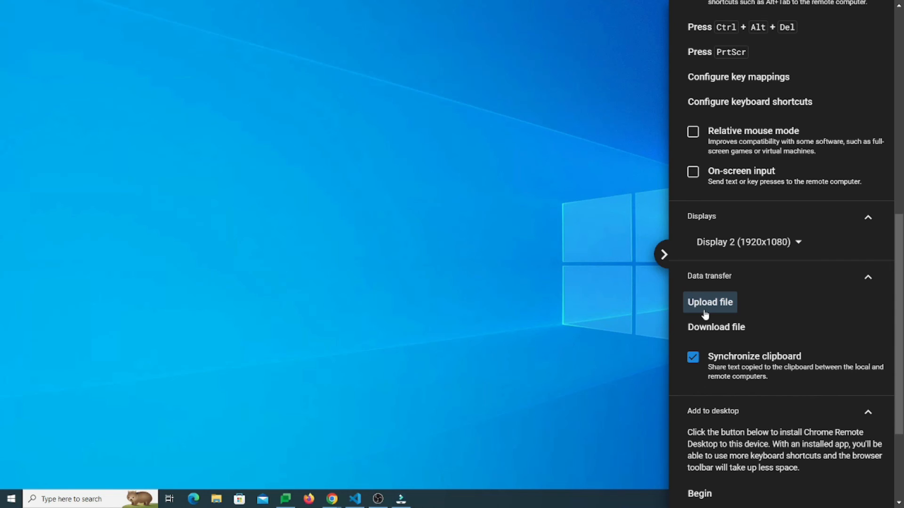
pyautogui.click(715, 326)
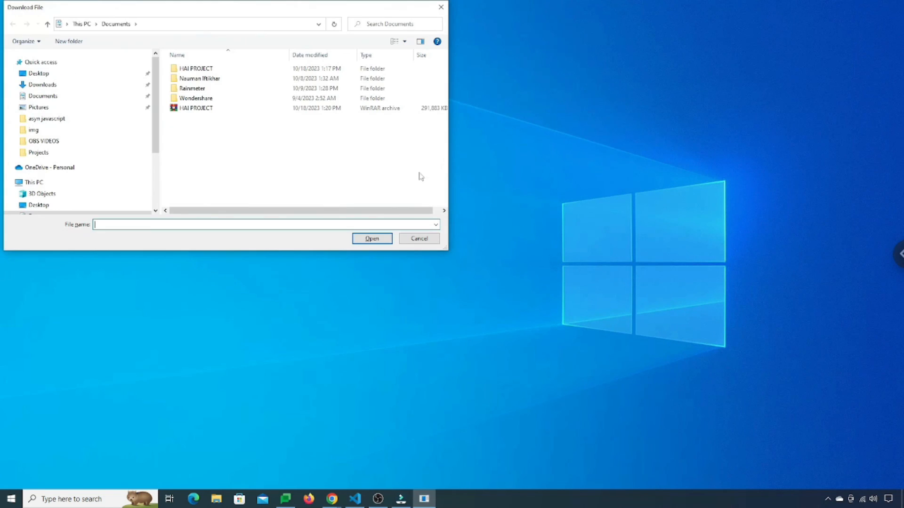
# - Choose ckeditor_18 from the remote img folder in Quick access to start its download
pyautogui.click(42, 96)
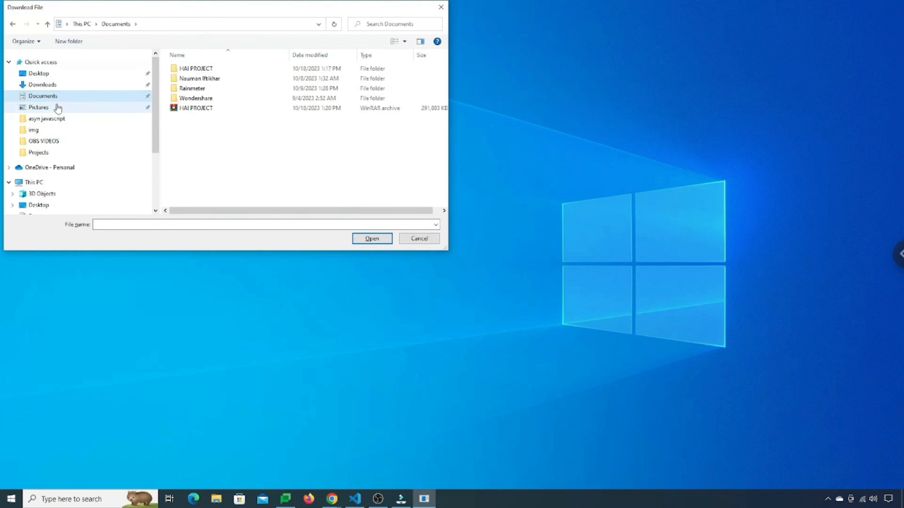
pyautogui.click(33, 130)
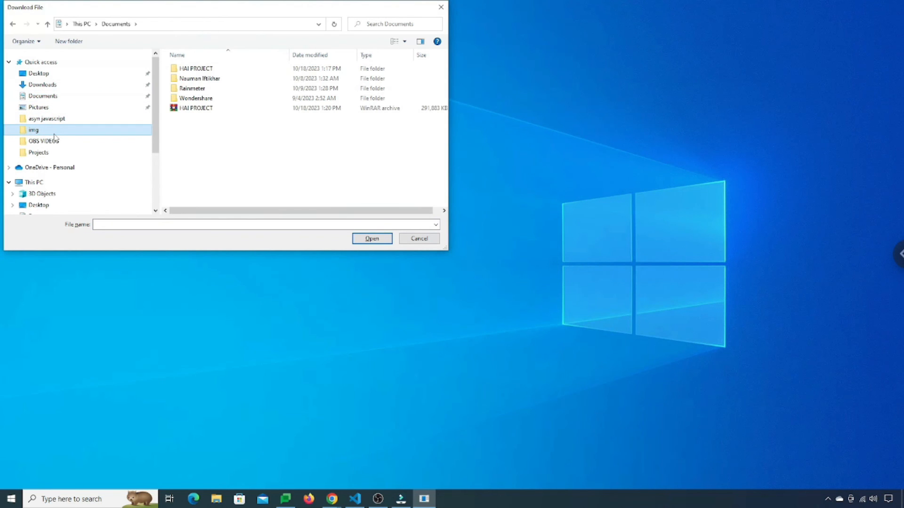
pyautogui.doubleClick(32, 129)
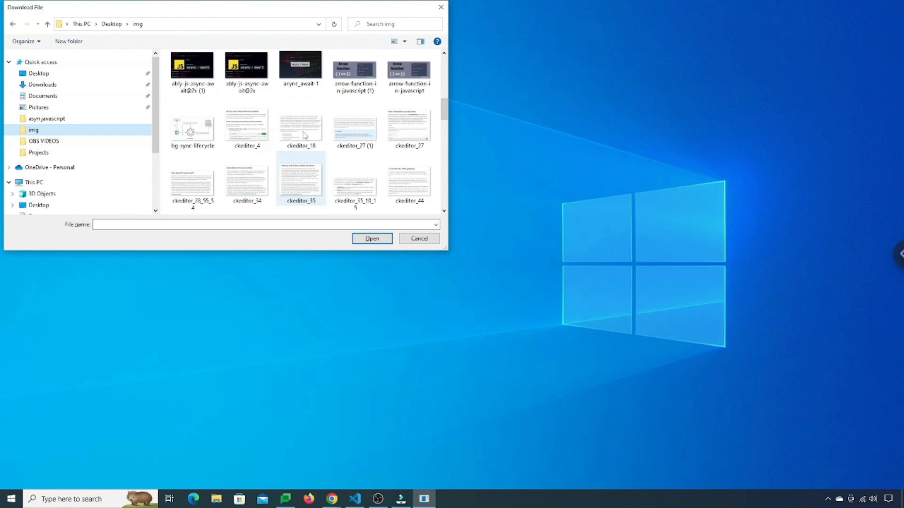
pyautogui.click(371, 238)
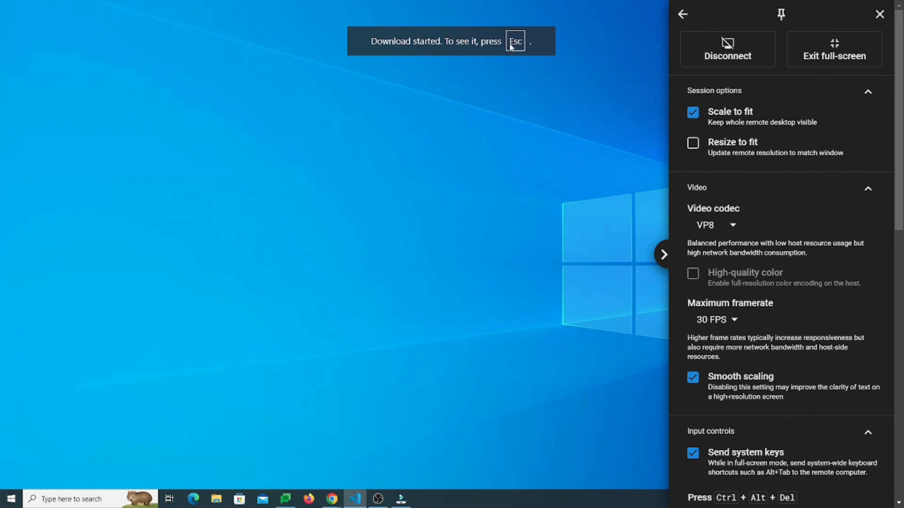
# - Leave full-screen mode and check the ckeditor_18.png download, dismissing the downloads tip
pyautogui.click(833, 49)
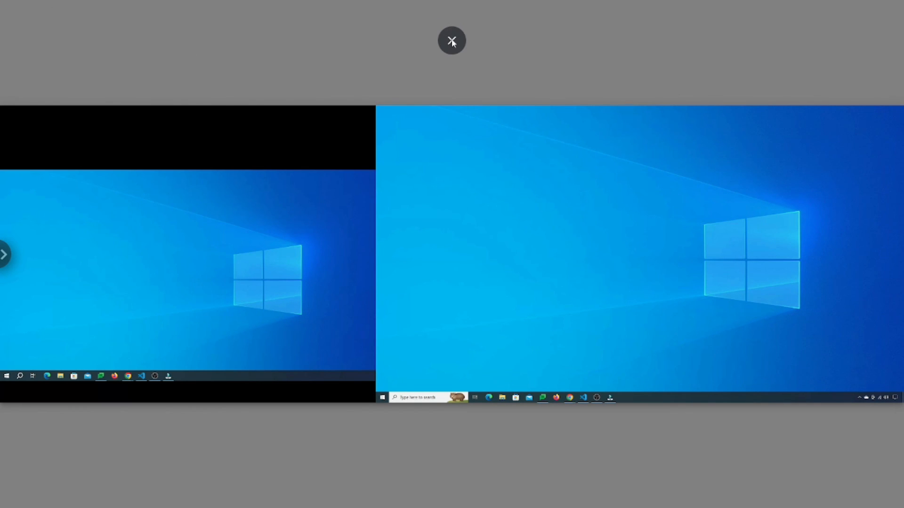
pyautogui.click(451, 41)
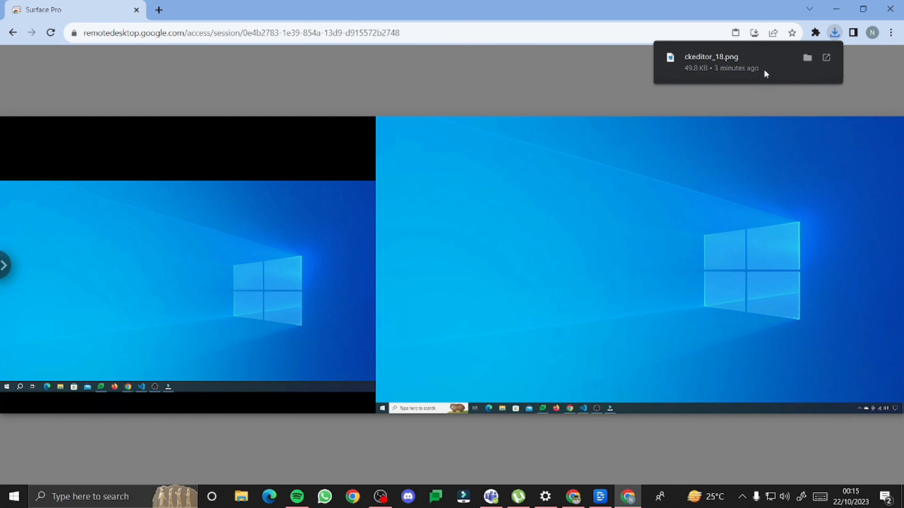
pyautogui.moveTo(646, 61)
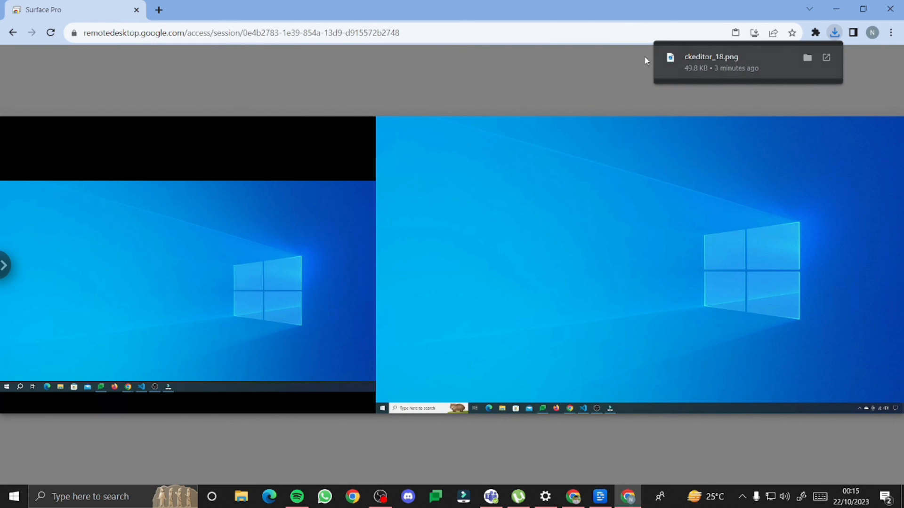
pyautogui.click(834, 32)
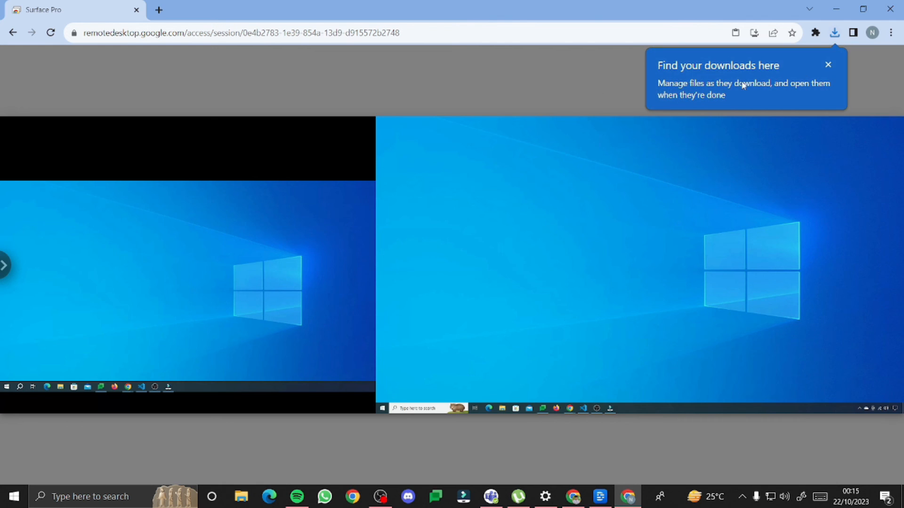
pyautogui.click(828, 65)
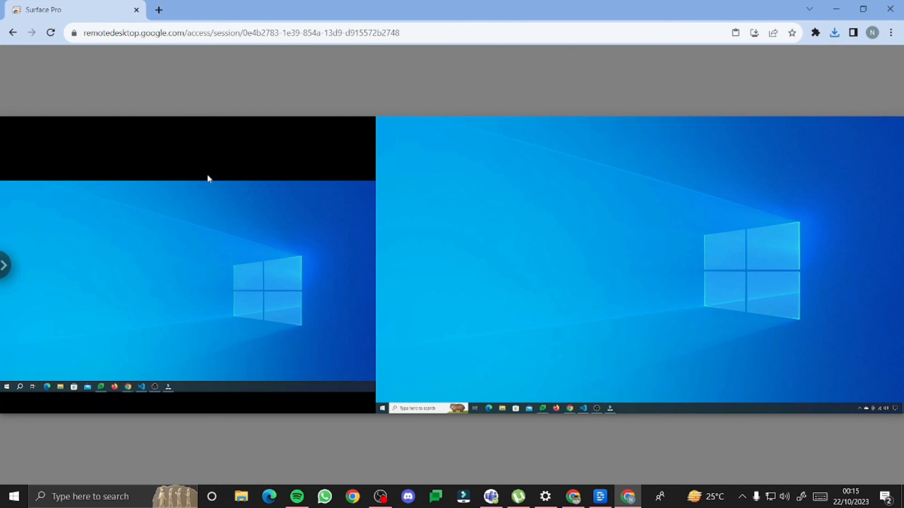
# - Disconnect from the Surface Pro session back to the device list
pyautogui.click(5, 266)
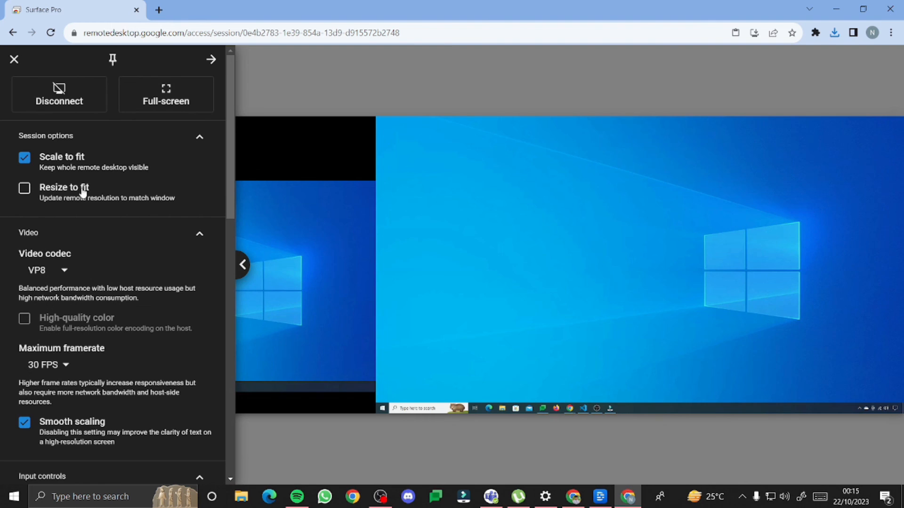
pyautogui.click(58, 94)
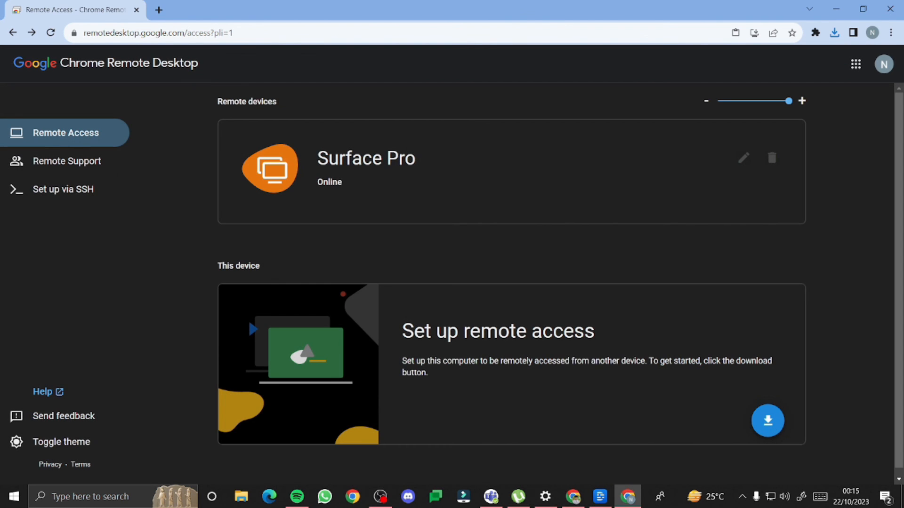